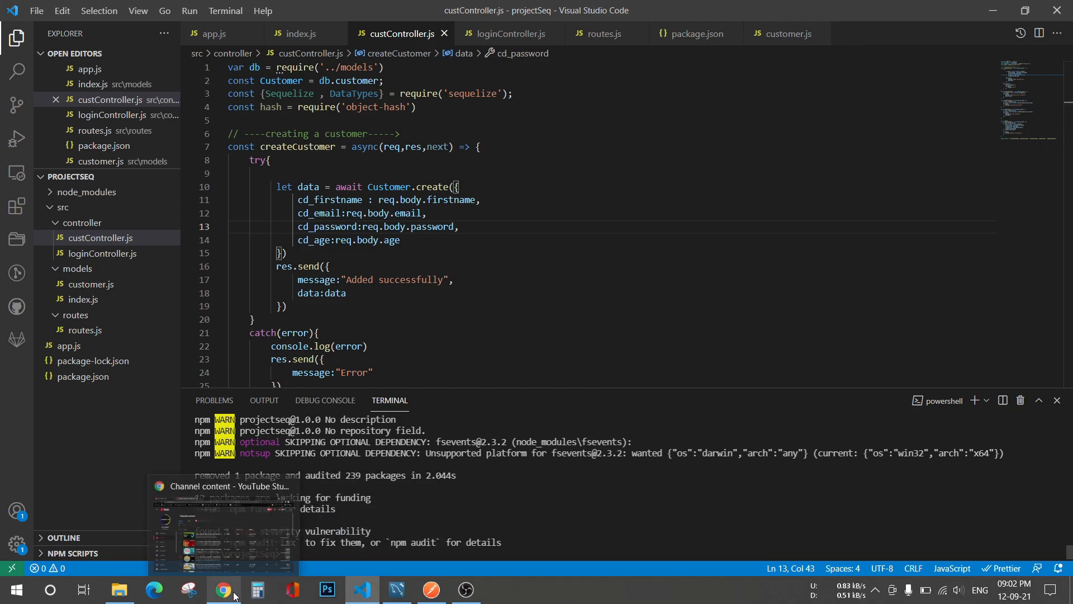
- Bring up the object-hash package page on npmjs.com with its install command
{"action": "left_click", "coordinate": [222, 589]}
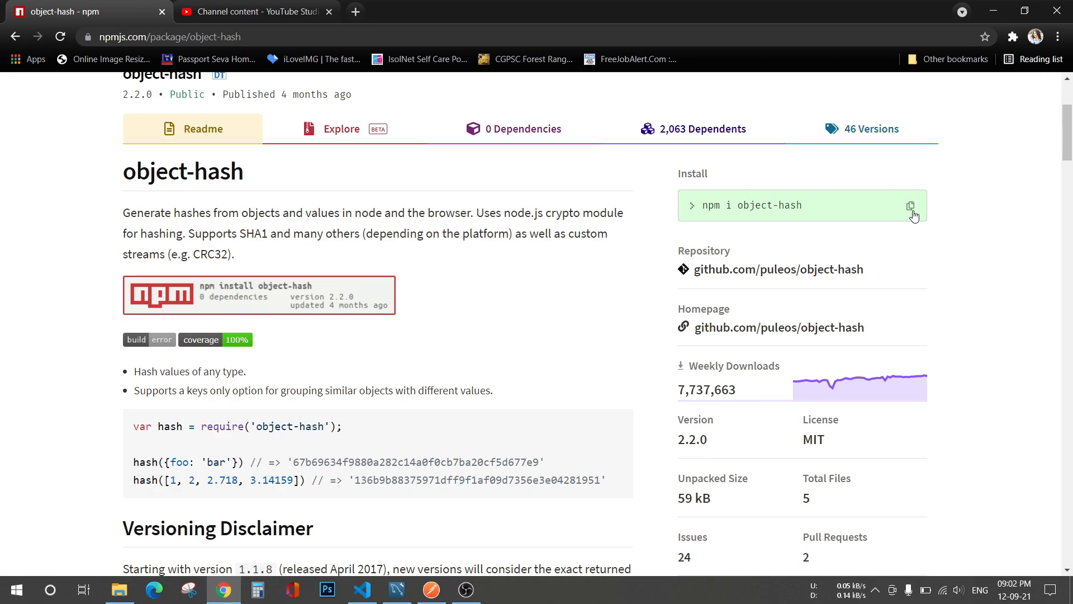
{"action": "mouse_move", "coordinate": [362, 588]}
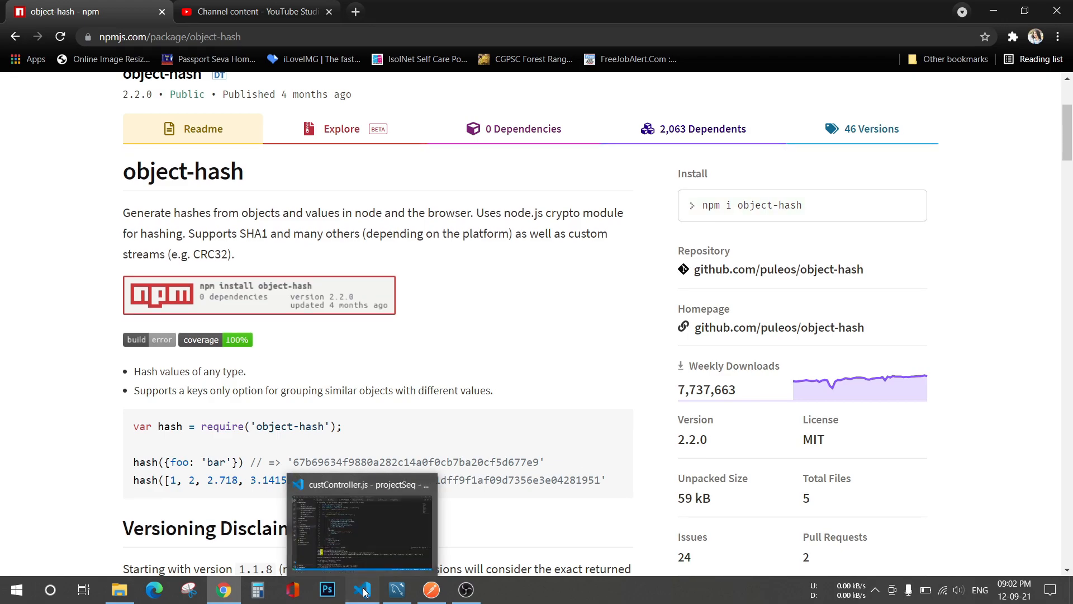
- Run 'npm i object-hash' in the VS Code terminal
{"action": "left_click", "coordinate": [362, 589]}
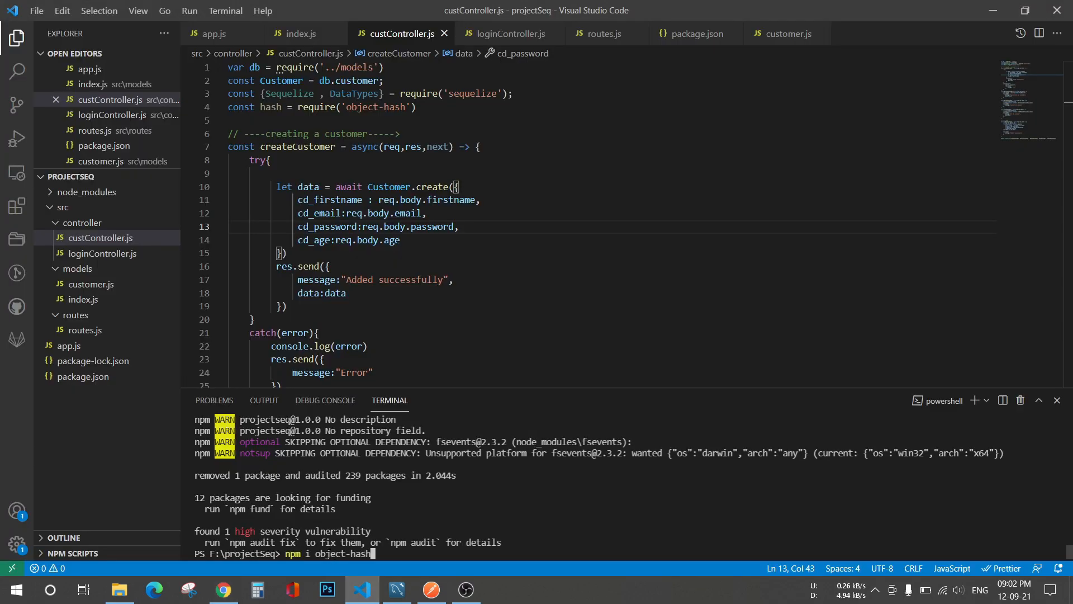
{"action": "key", "text": "enter"}
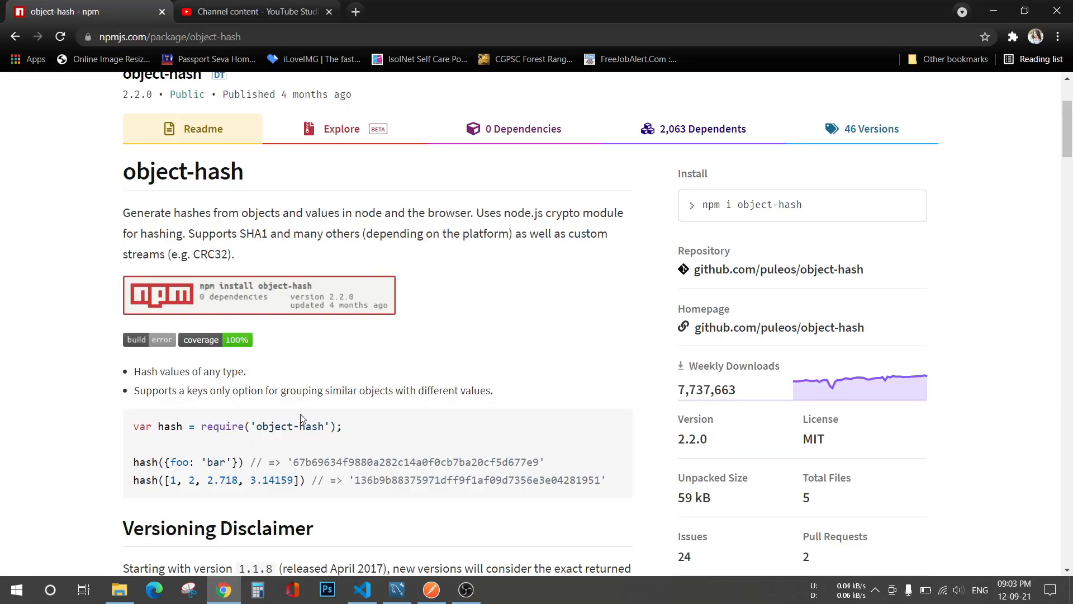
- Read the object-hash docs down to hash.MD5(value), then return to the project in VS Code
{"action": "scroll", "scroll_direction": "down", "scroll_amount": 3}
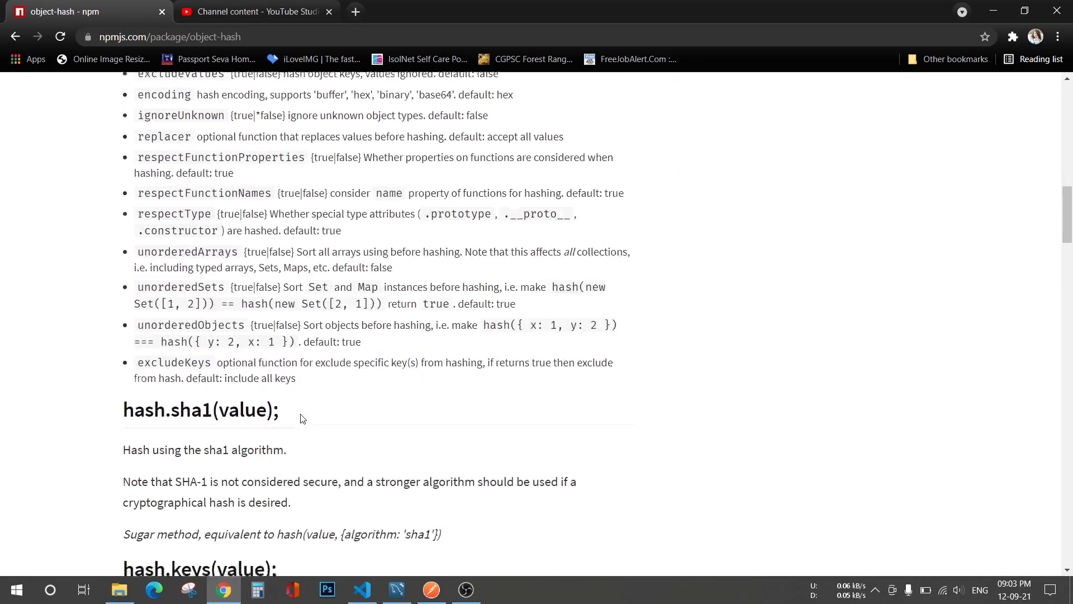
{"action": "scroll", "scroll_direction": "down", "scroll_amount": 3}
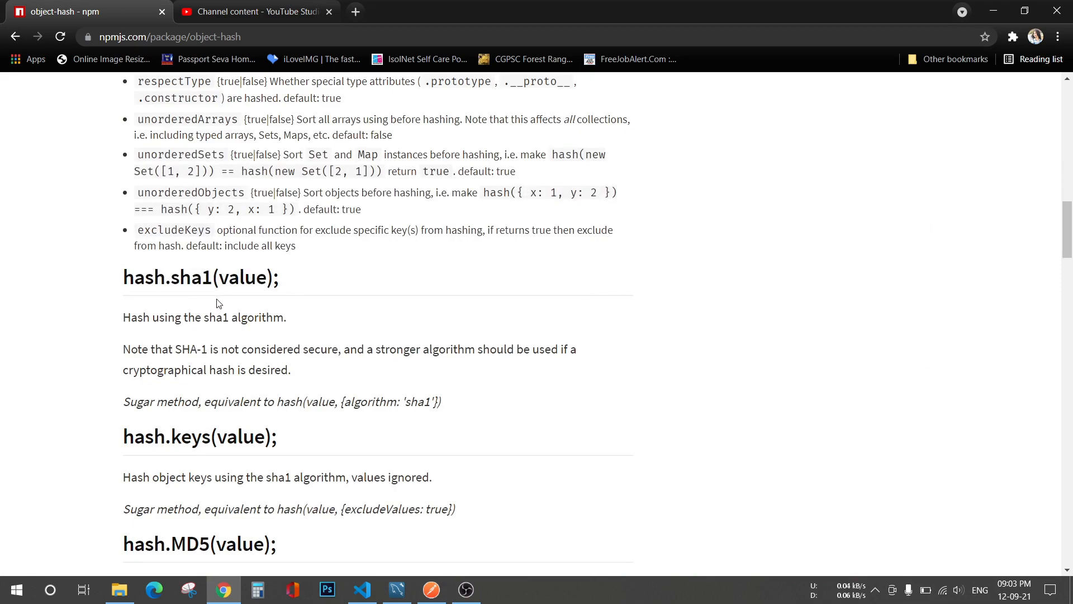
{"action": "mouse_move", "coordinate": [197, 303]}
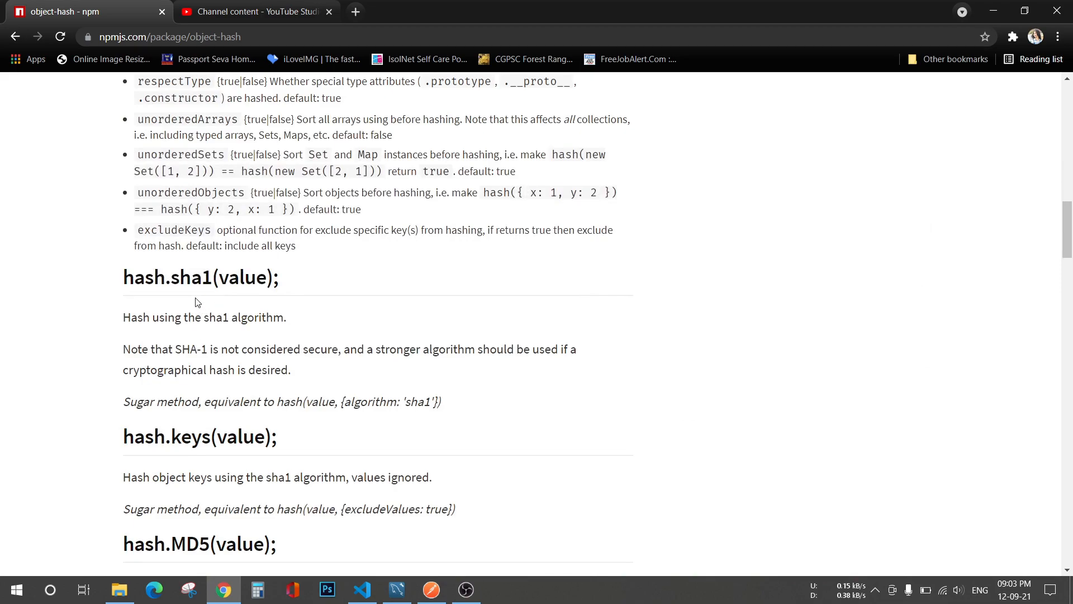
{"action": "scroll", "scroll_direction": "down", "scroll_amount": 3}
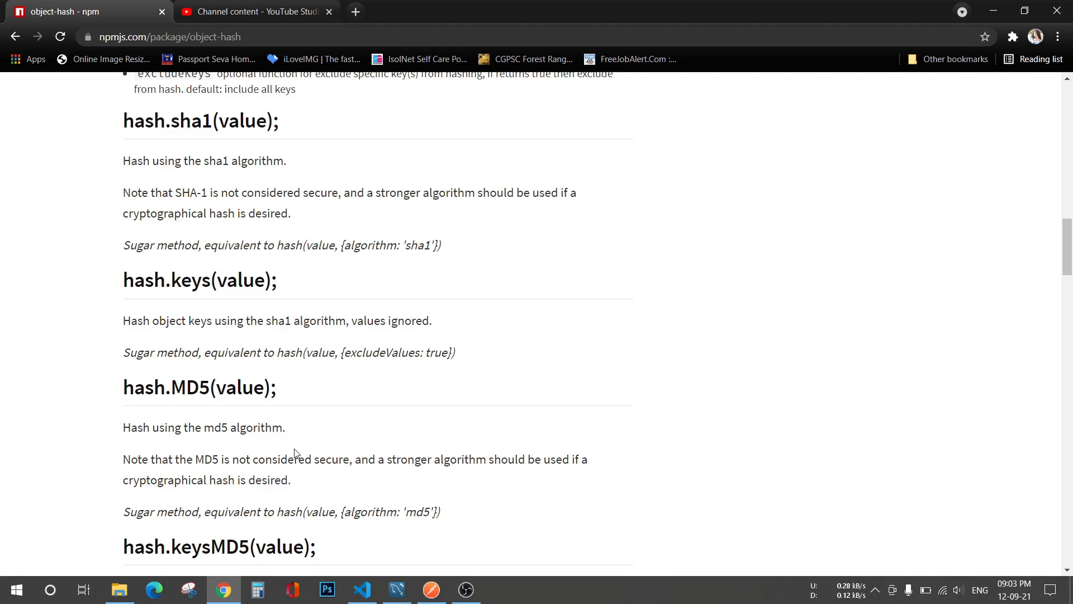
{"action": "mouse_move", "coordinate": [431, 441]}
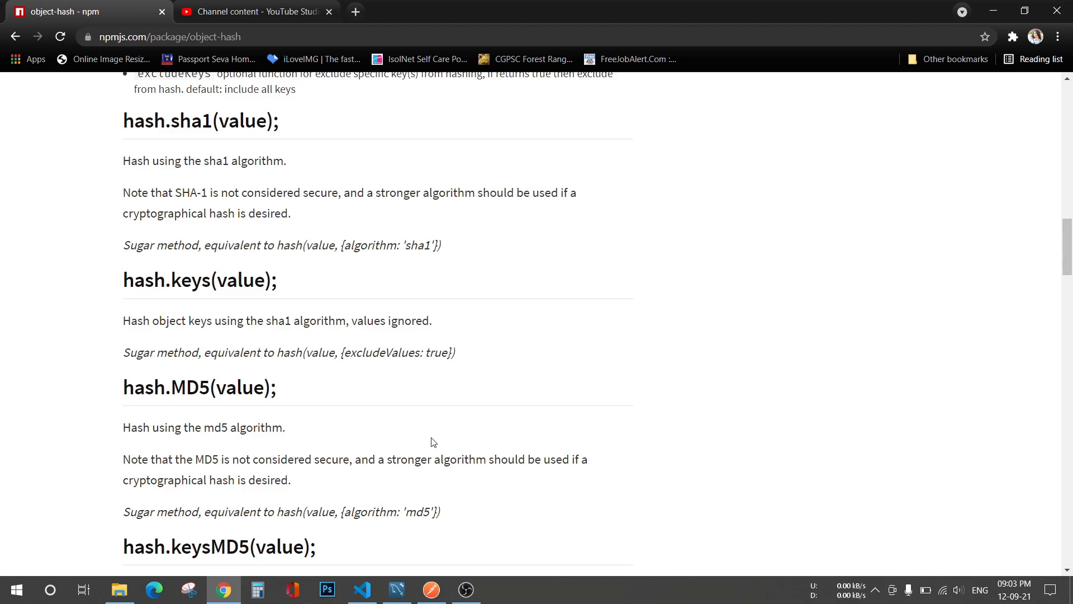
{"action": "left_click", "coordinate": [361, 589]}
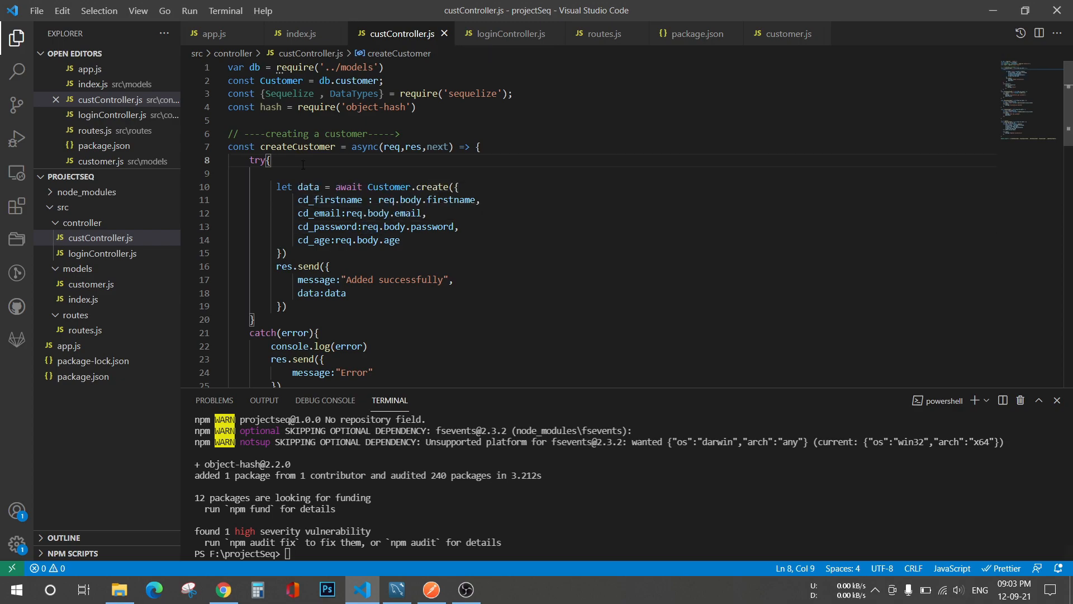
- Add 'var password = req.body.password' inside createCustomer's try block
{"action": "type", "text": "var"}
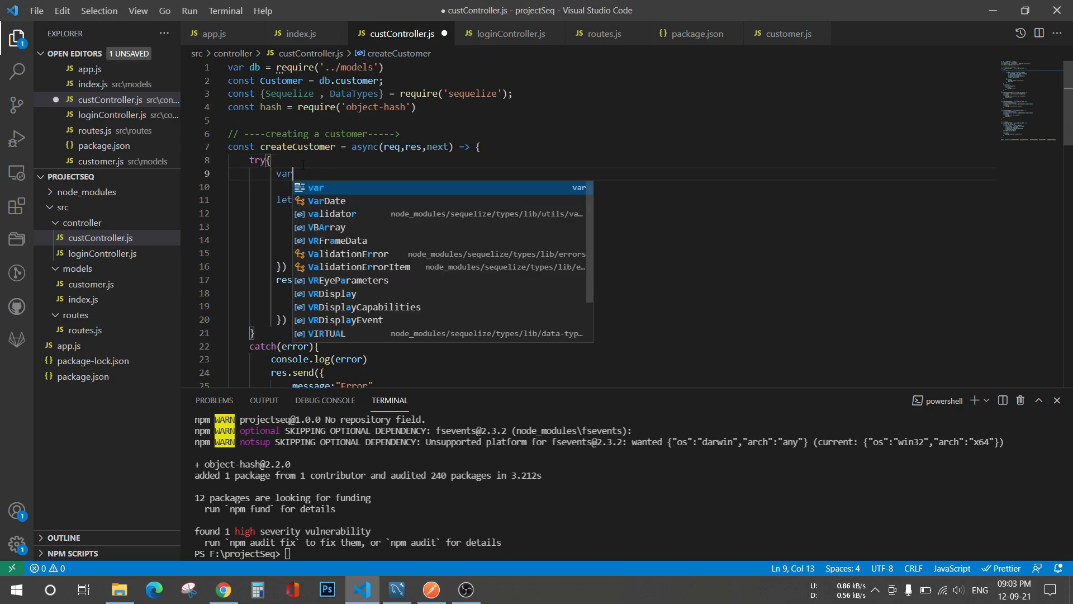
{"action": "type", "text": "password"}
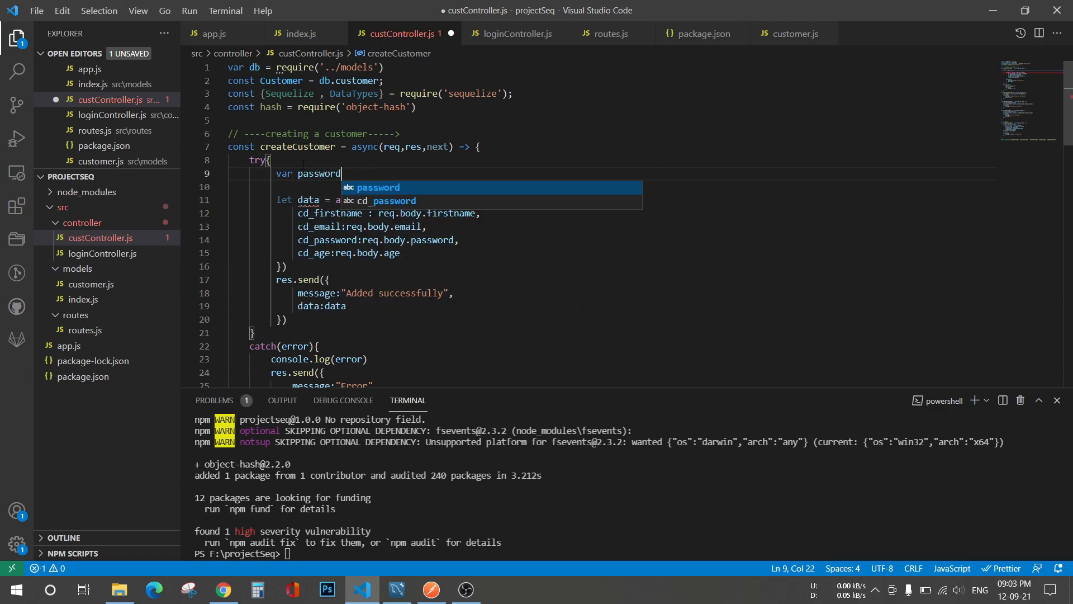
{"action": "type", "text": "= req."}
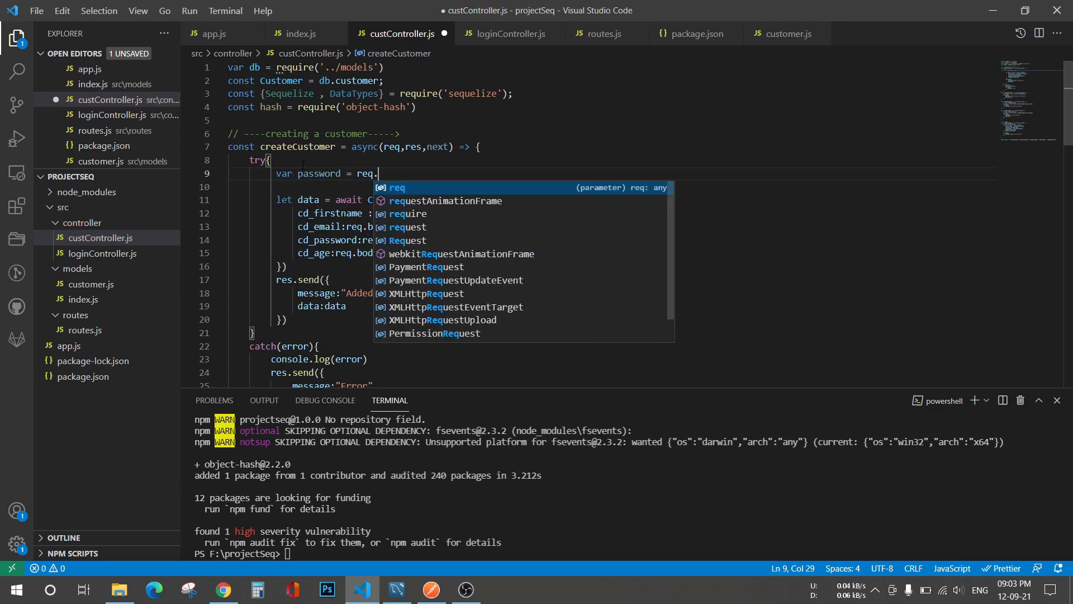
{"action": "type", "text": "body.pas"}
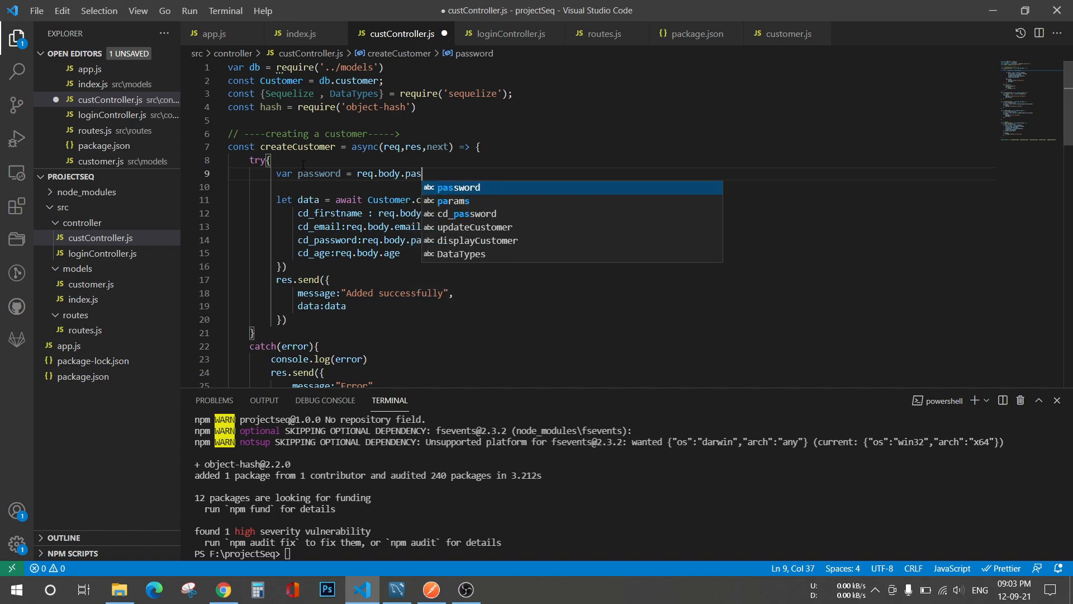
{"action": "key", "text": "Tab"}
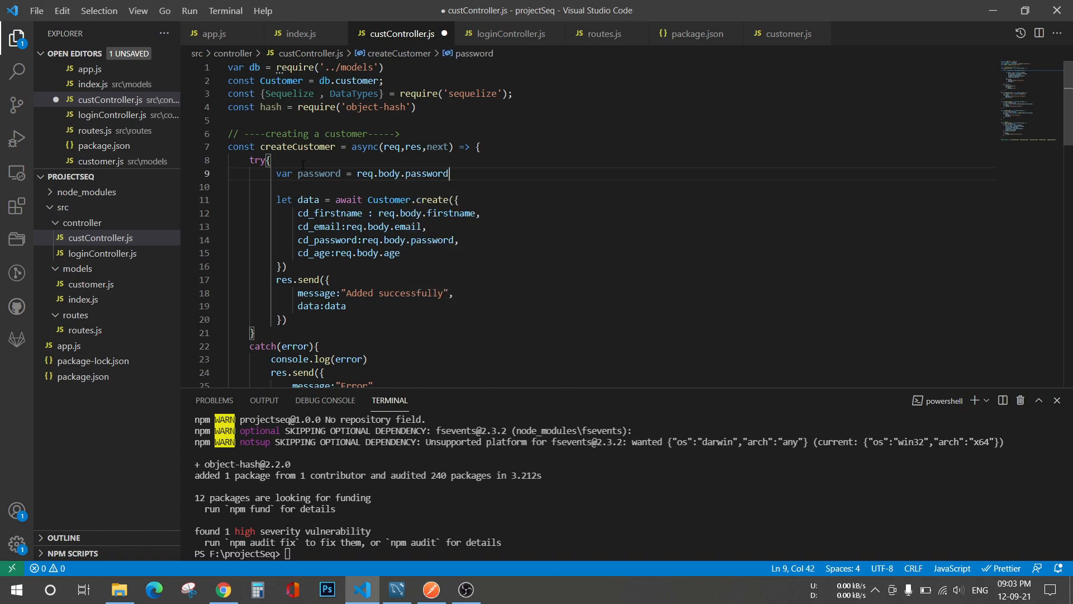
- Add 'const hashPassword = hash.MD5(password)' on the next line
{"action": "type", "text": "const"}
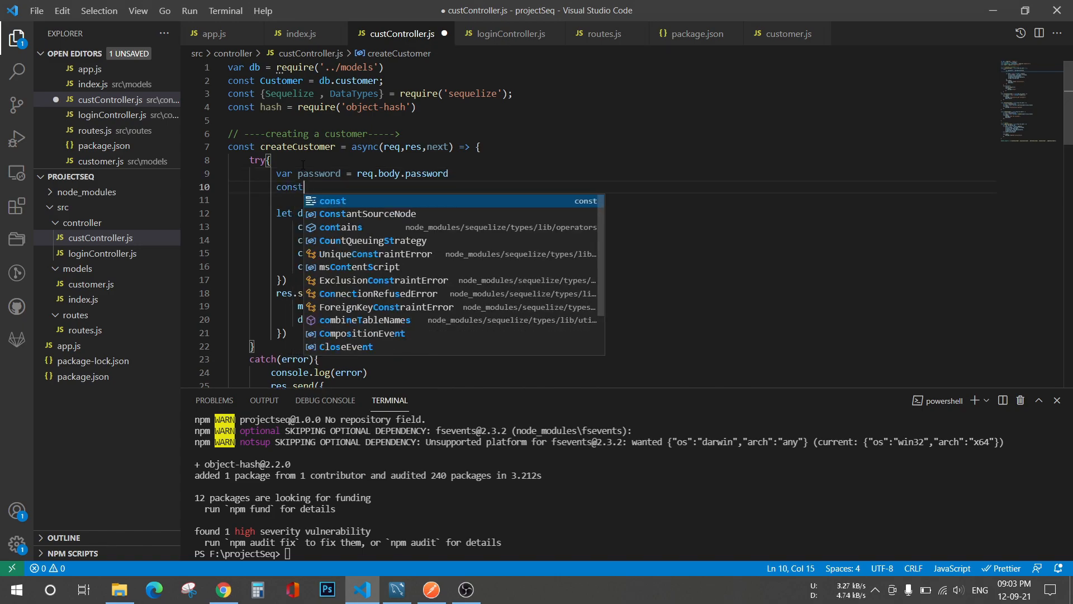
{"action": "type", "text": "hashP"}
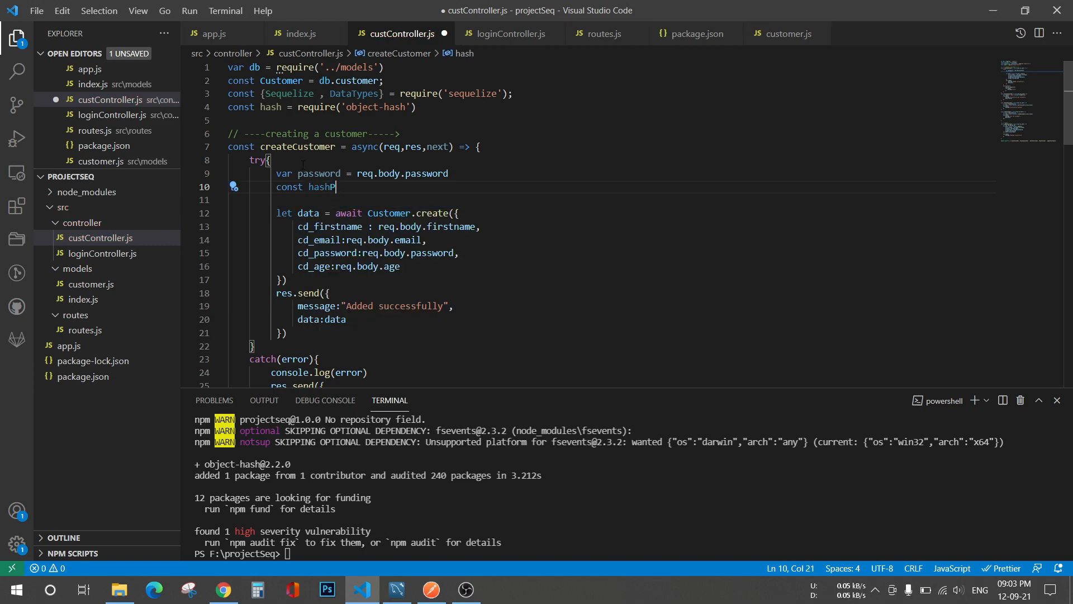
{"action": "type", "text": "assword ="}
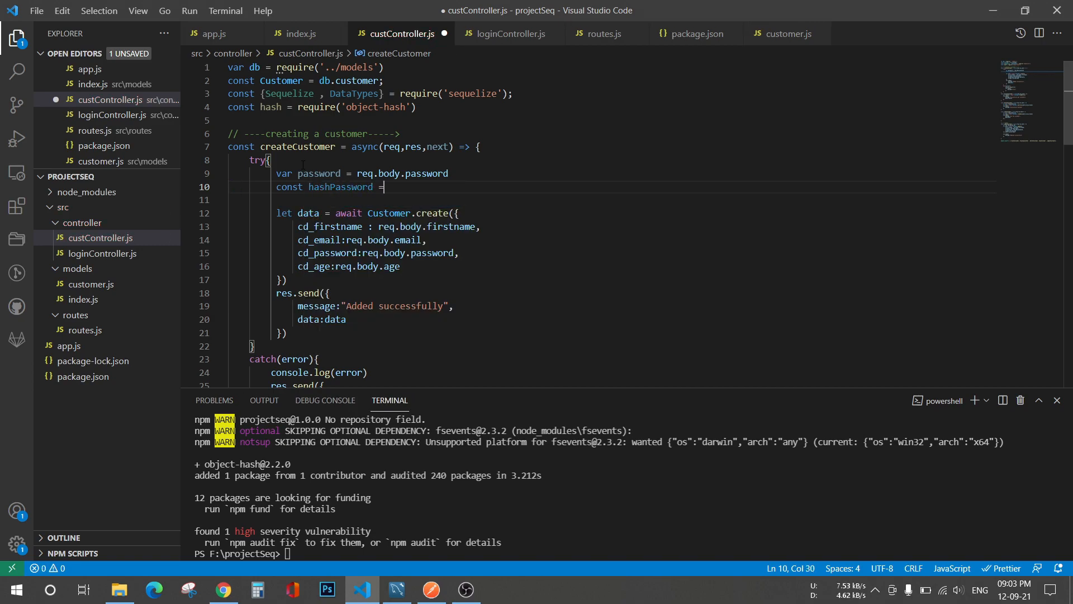
{"action": "type", "text": "hash"}
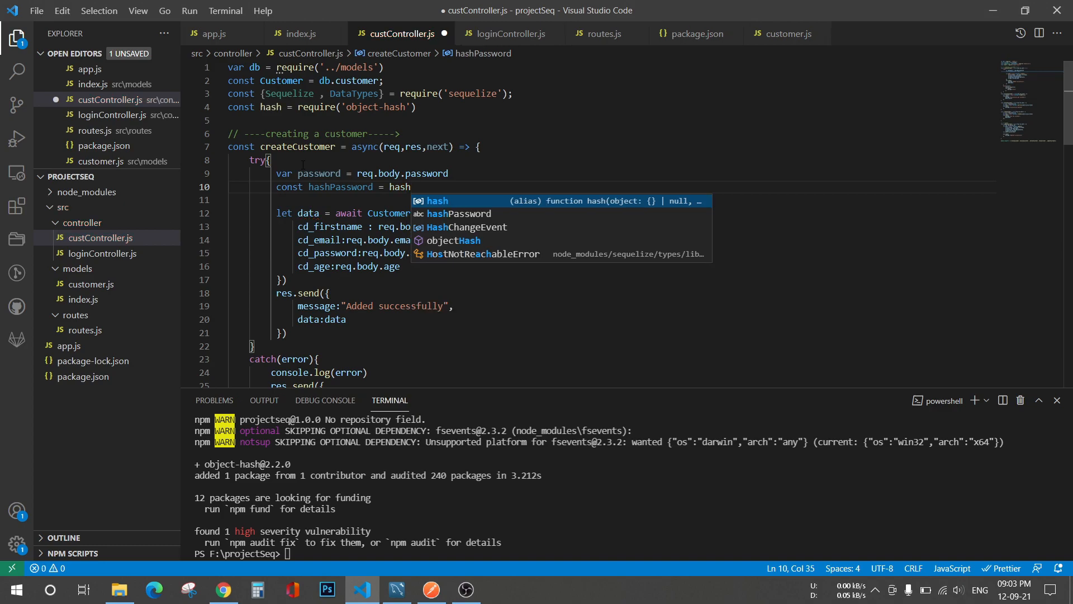
{"action": "type", "text": ".MD5"}
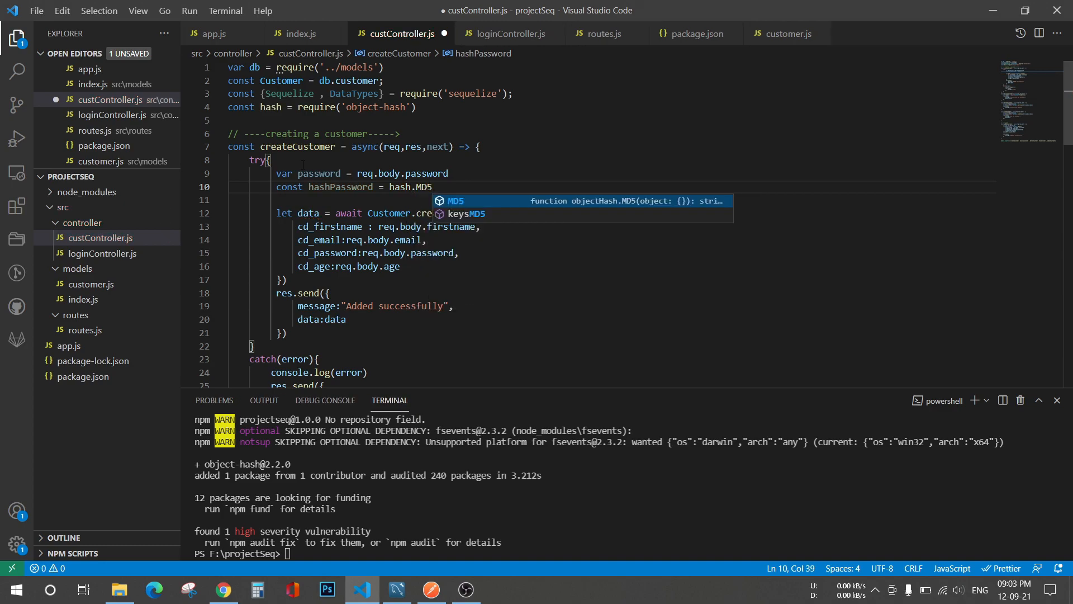
{"action": "type", "text": "()"}
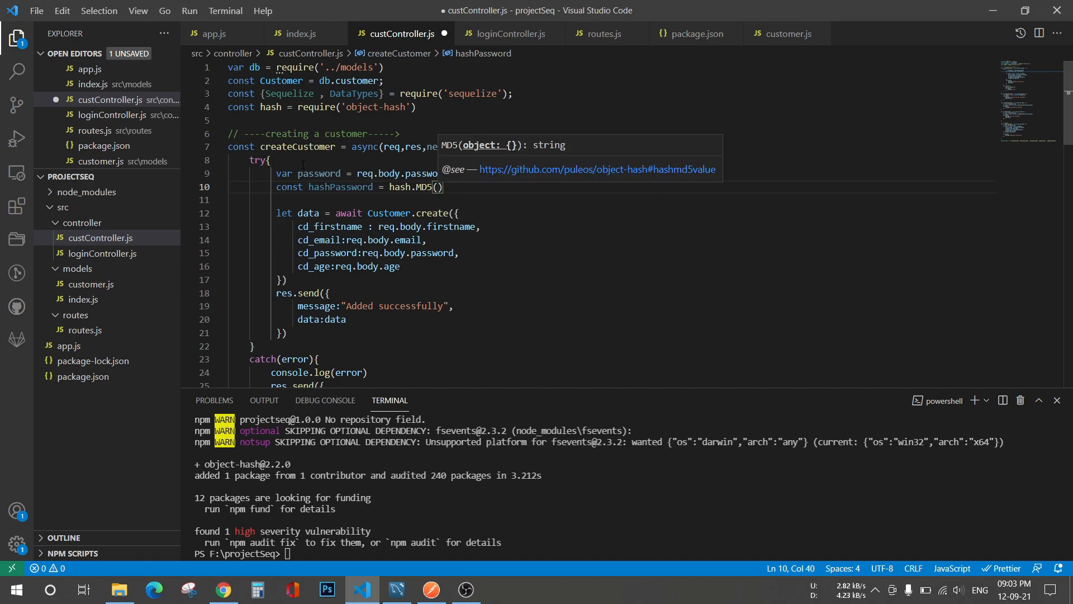
{"action": "type", "text": "password"}
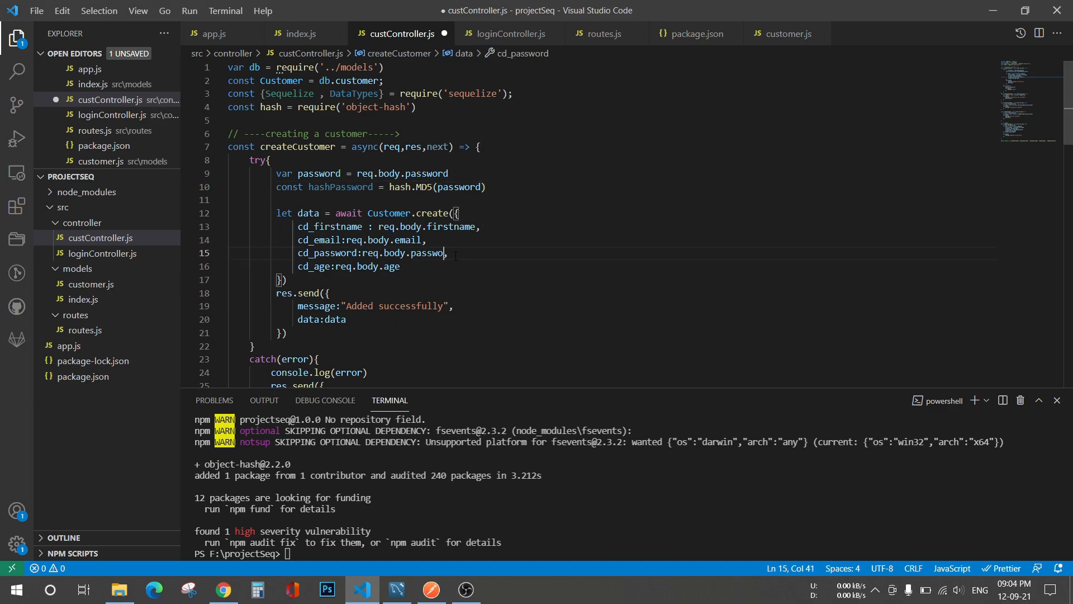
- Store hashPassword in cd_password, save the controller, start the server with npm start, and bring up Postman
{"action": "key", "text": "Backspace"}
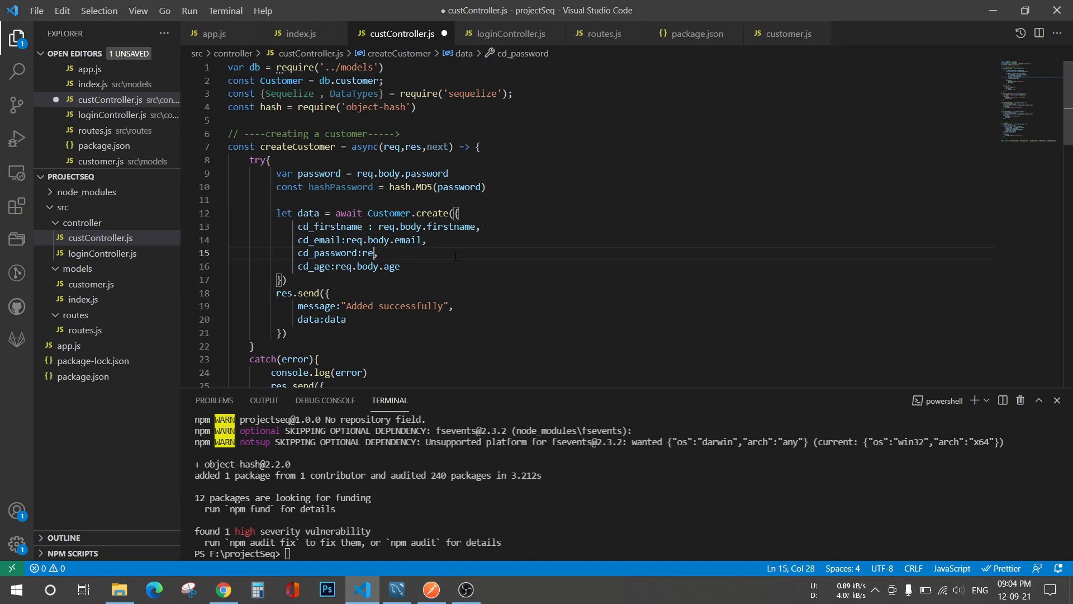
{"action": "type", "text": "hashPassword"}
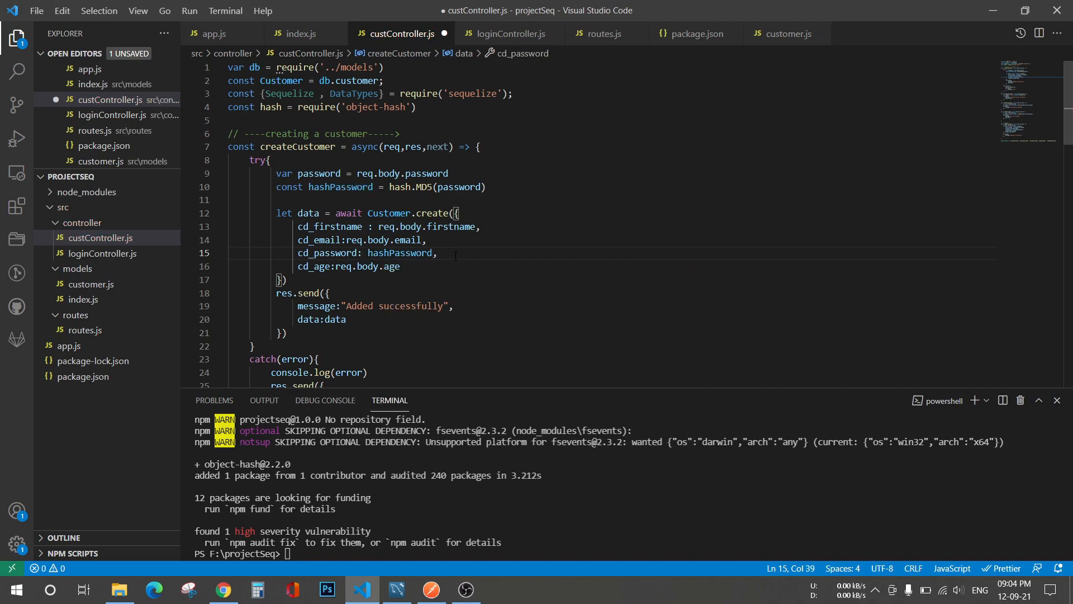
{"action": "key", "text": "ctrl+s"}
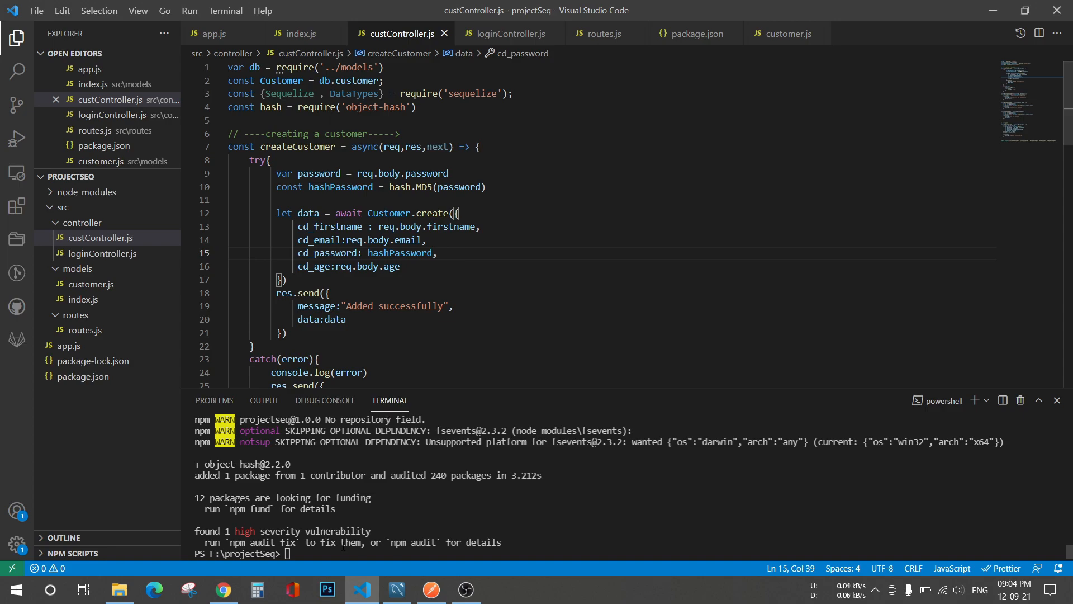
{"action": "type", "text": "np"}
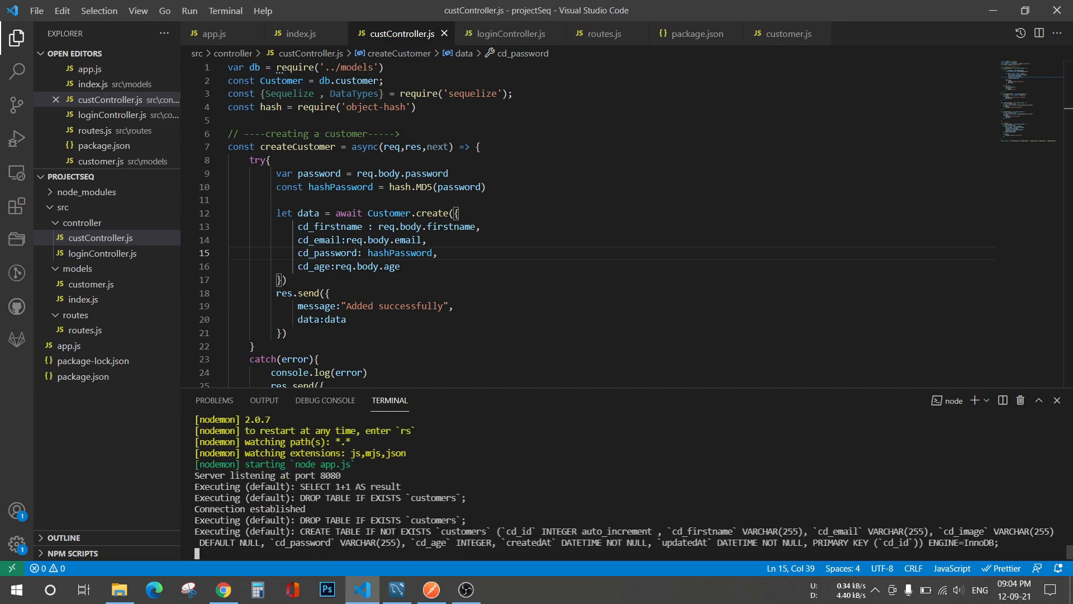
{"action": "left_click", "coordinate": [430, 589]}
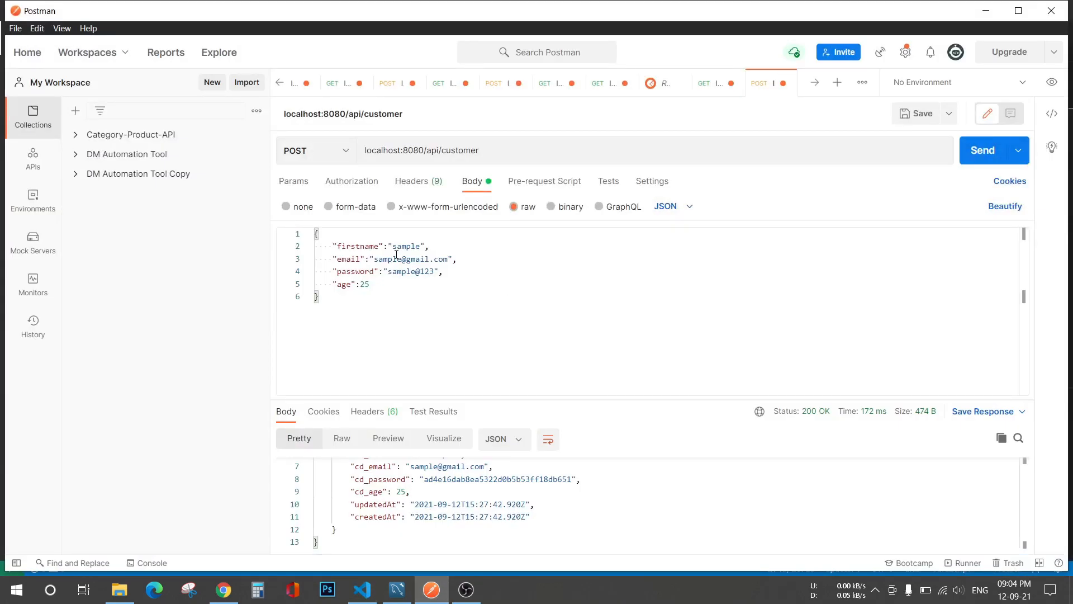
- Send the POST to localhost:8080/api/customer and view the MD5-hashed cd_password in the response
{"action": "left_click", "coordinate": [984, 150]}
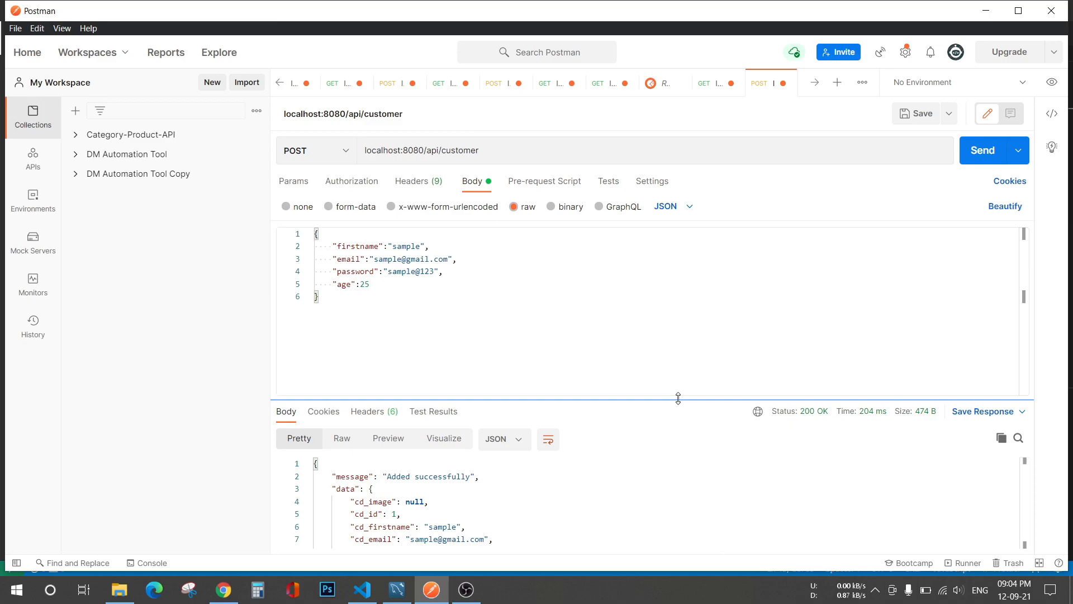
{"action": "left_click_drag", "start_coordinate": [677, 397], "coordinate": [678, 318]}
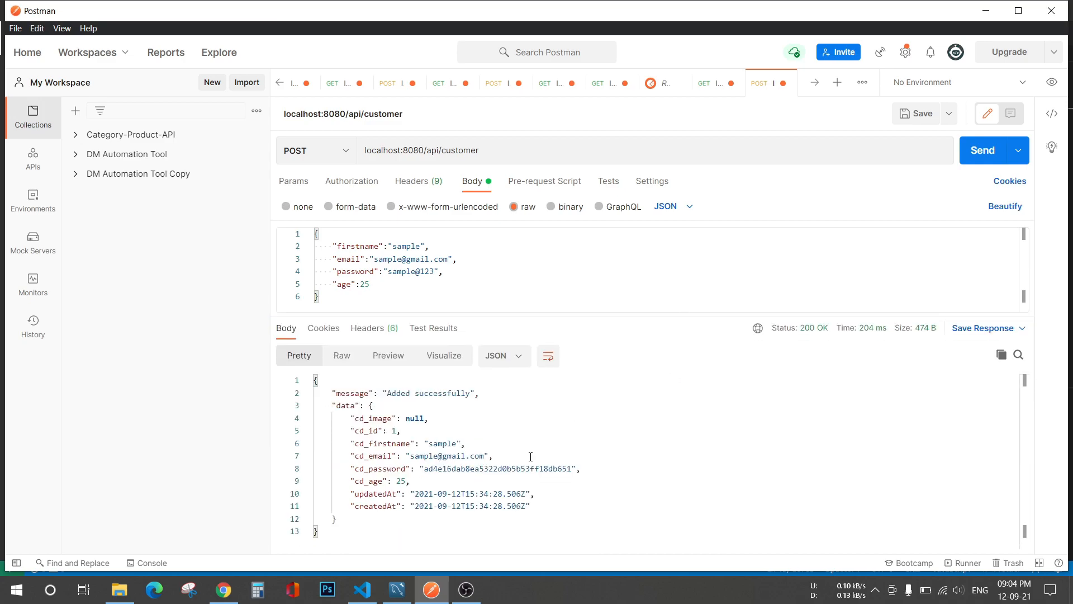